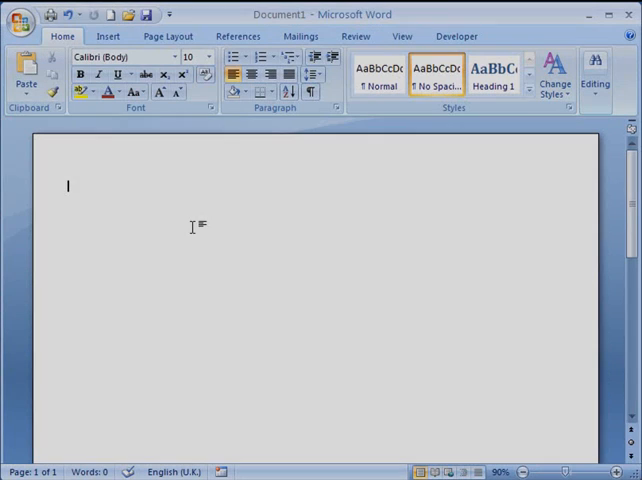
pyautogui.moveTo(105, 193)
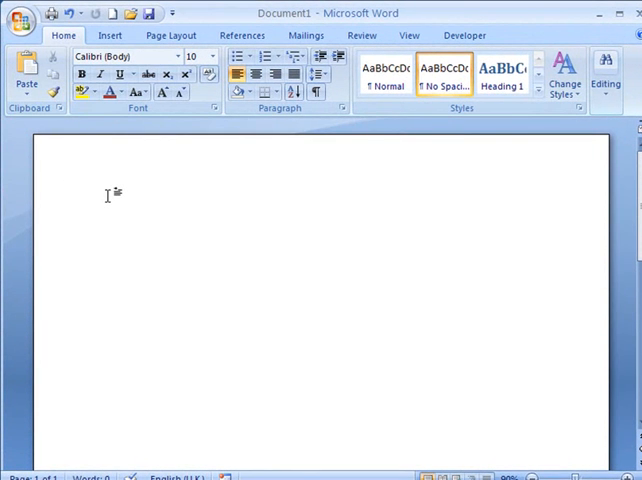
pyautogui.moveTo(127, 209)
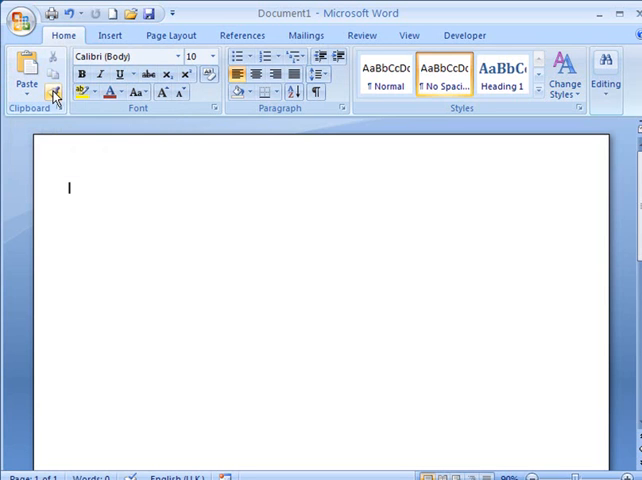
pyautogui.moveTo(58, 95)
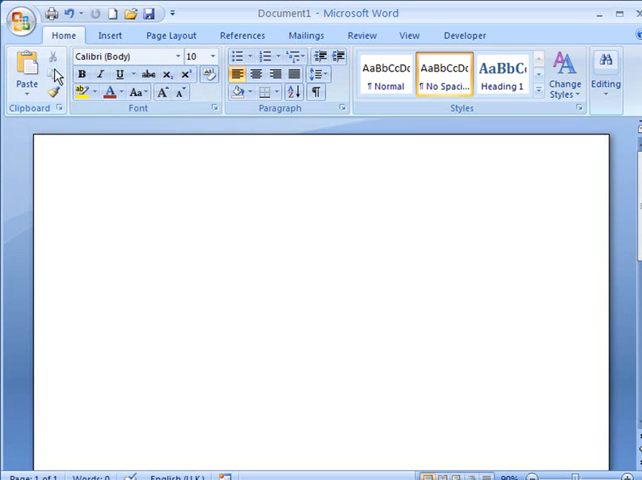
pyautogui.moveTo(30, 73)
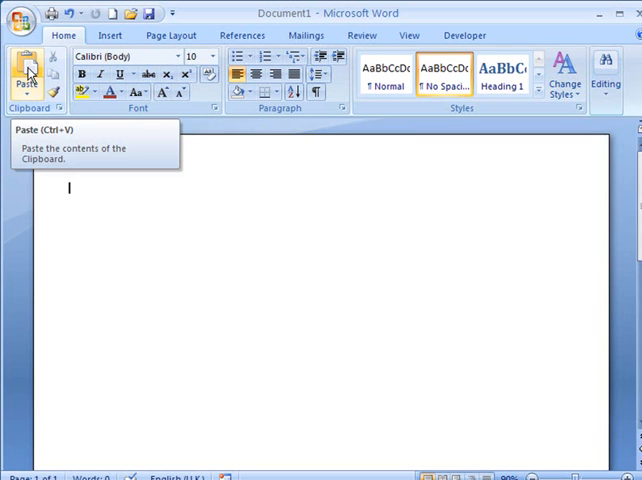
pyautogui.moveTo(62, 99)
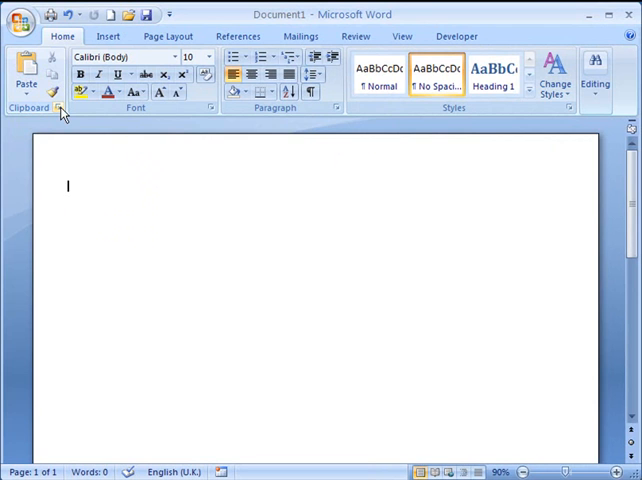
# Show the empty Clipboard task pane beside the blank document and place the cursor on the page
pyautogui.click(66, 109)
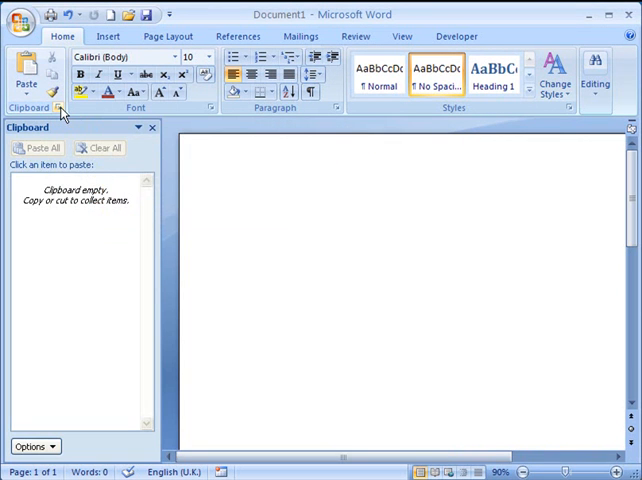
pyautogui.moveTo(62, 227)
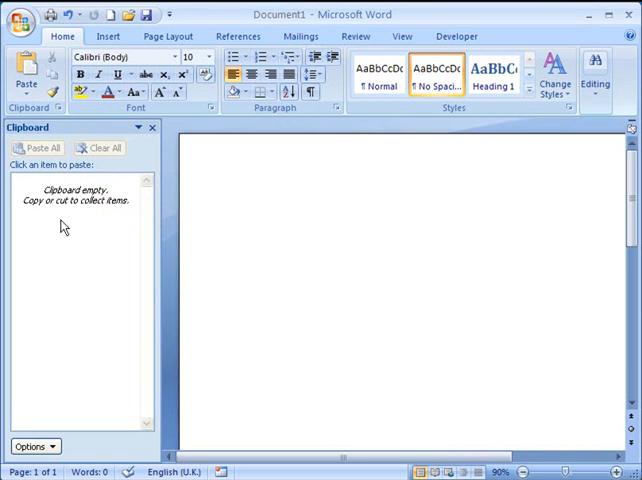
pyautogui.moveTo(70, 275)
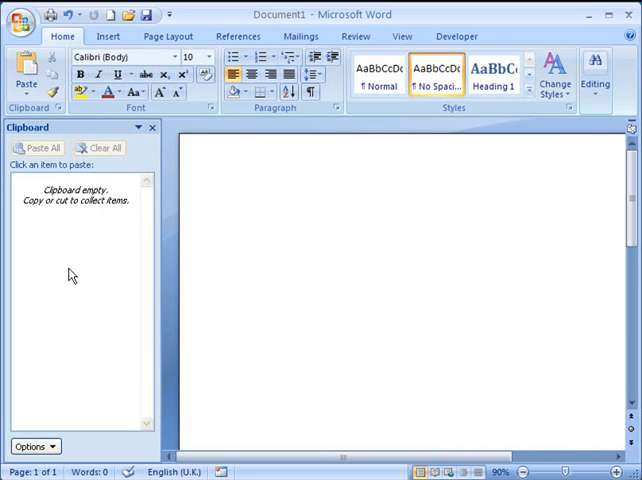
pyautogui.click(215, 186)
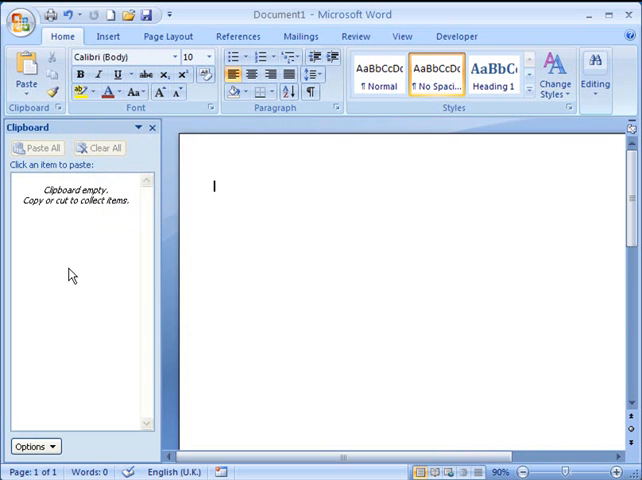
pyautogui.moveTo(255, 184)
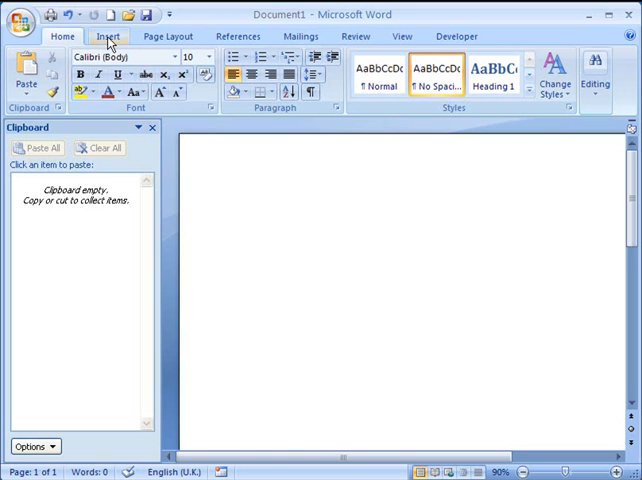
# Draw a Right Arrow block shape and apply the purple gradient shape style
pyautogui.click(104, 37)
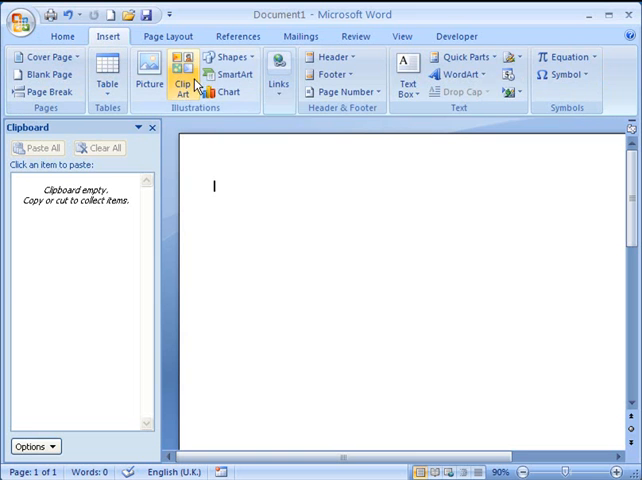
pyautogui.click(227, 57)
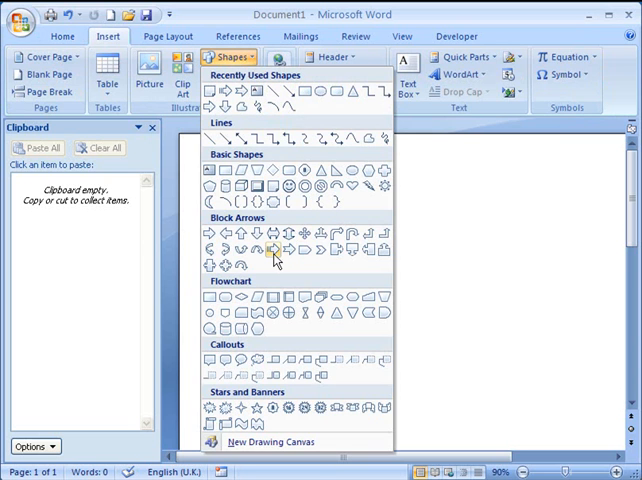
pyautogui.click(275, 250)
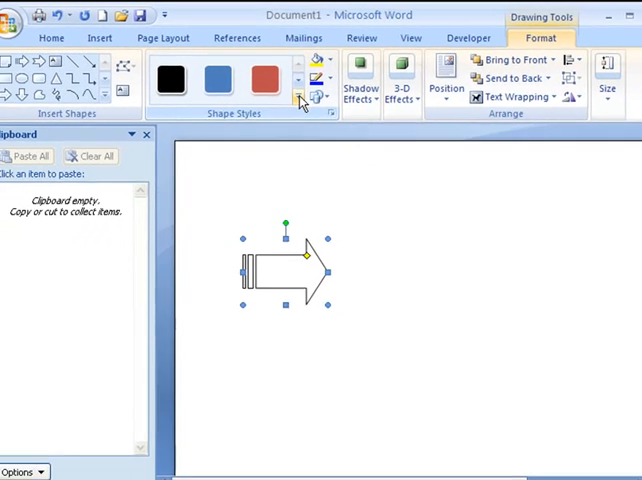
pyautogui.click(298, 97)
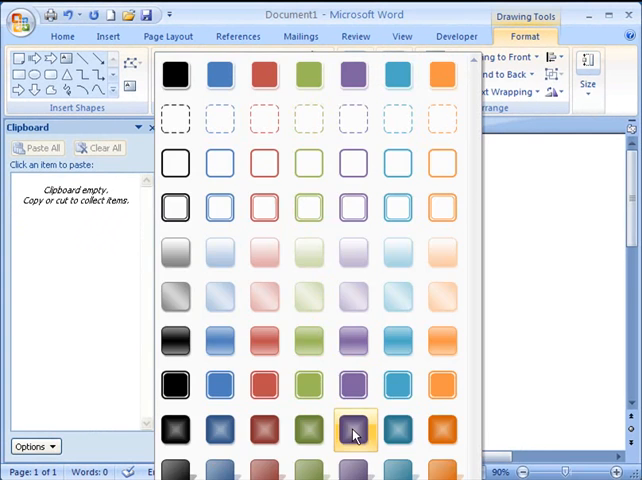
pyautogui.click(353, 426)
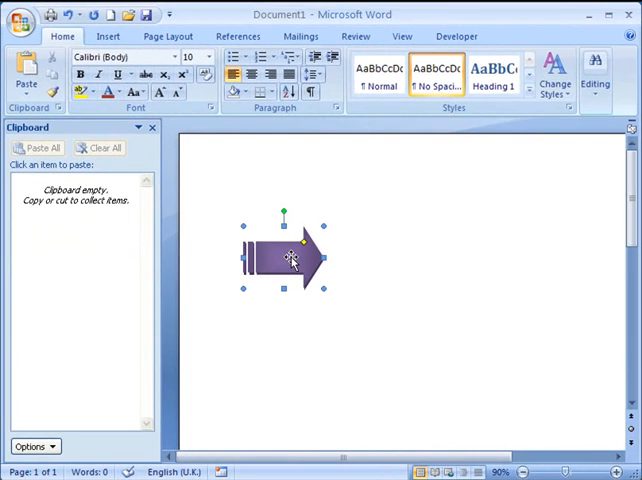
# Cut the purple arrow from the page so it becomes the first Clipboard item
pyautogui.click(287, 253)
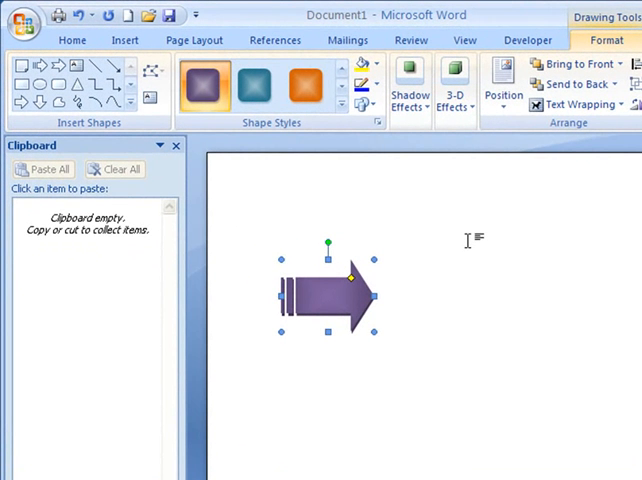
pyautogui.click(66, 40)
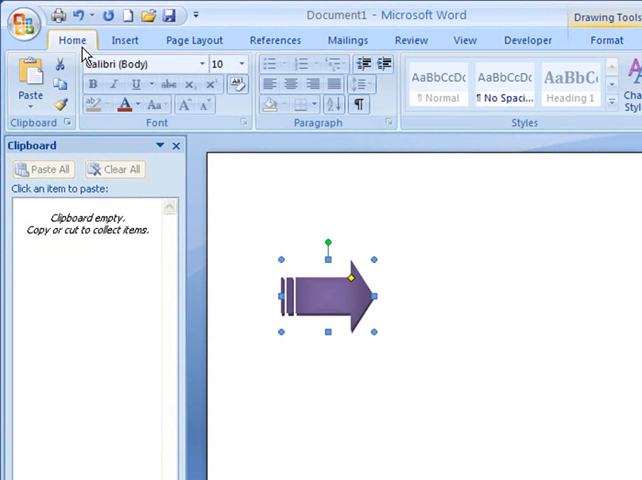
pyautogui.click(58, 69)
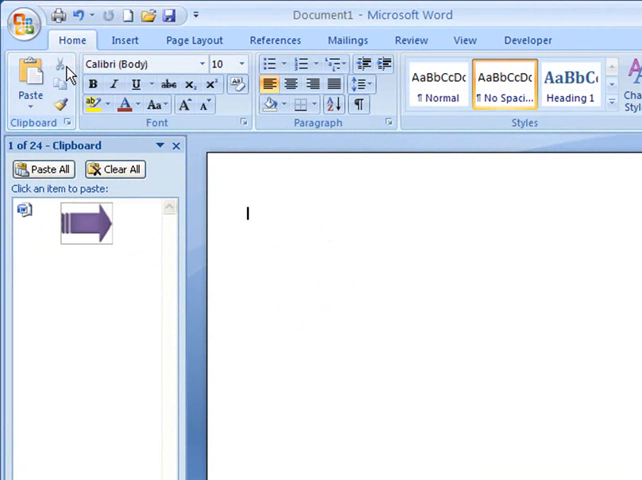
pyautogui.moveTo(521, 250)
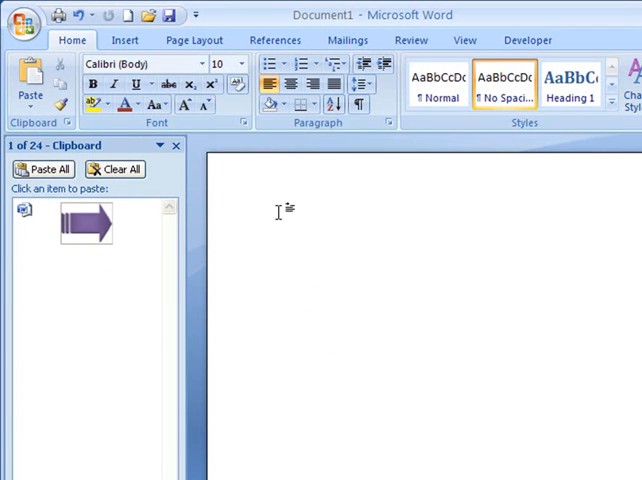
# Type and cut the words 'fortunately' and 'incorporate' so both join the Clipboard
pyautogui.write('fortunat')
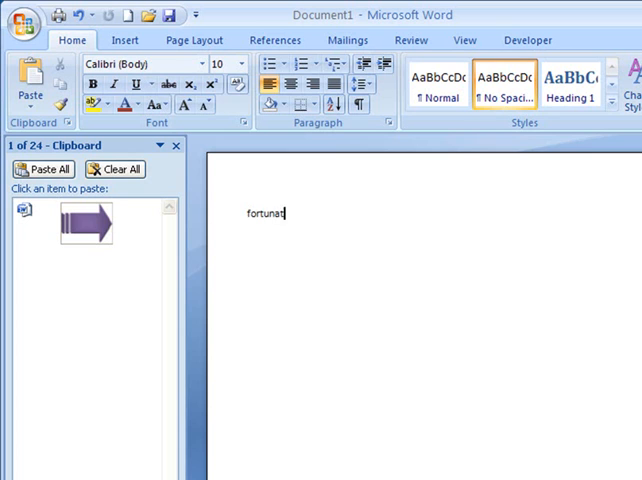
pyautogui.write('ely')
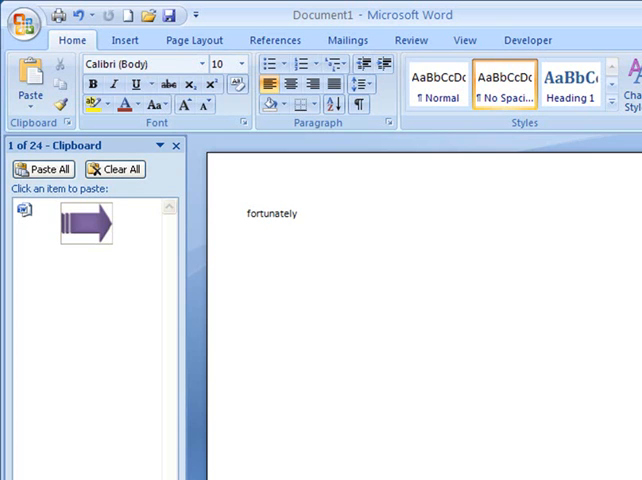
pyautogui.moveTo(288, 222)
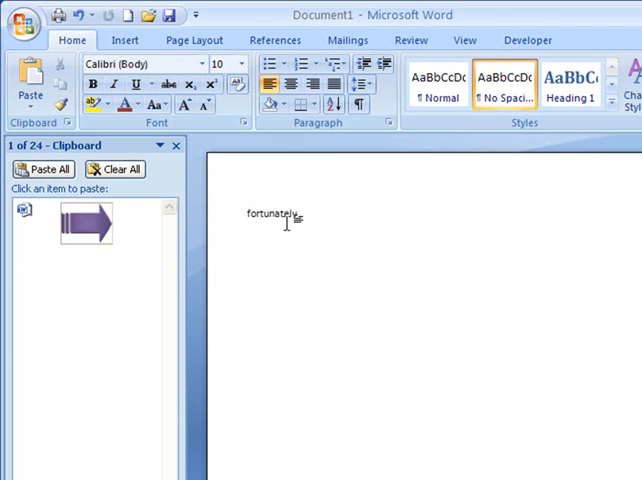
pyautogui.doubleClick(272, 214)
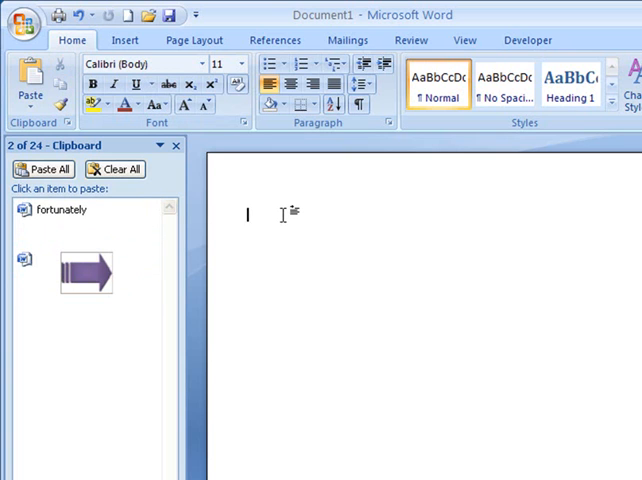
pyautogui.write('incor')
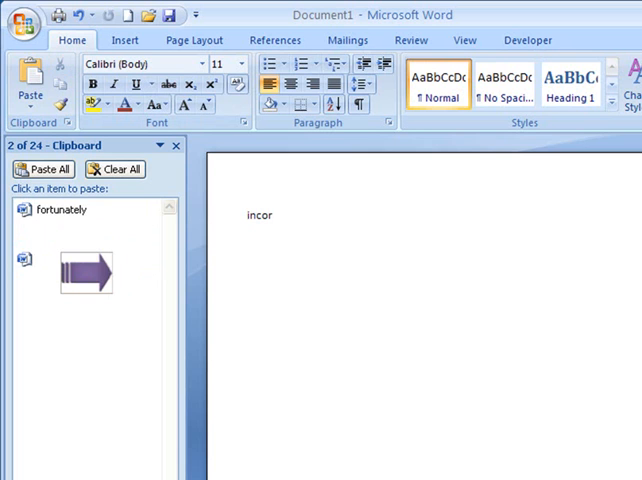
pyautogui.write('porate')
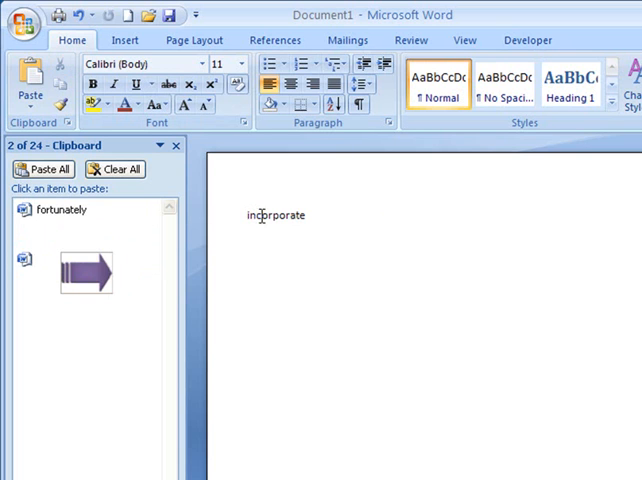
pyautogui.doubleClick(275, 215)
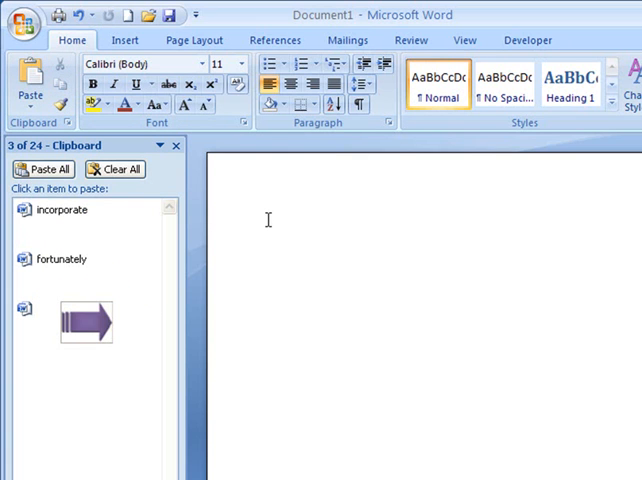
pyautogui.moveTo(80, 322)
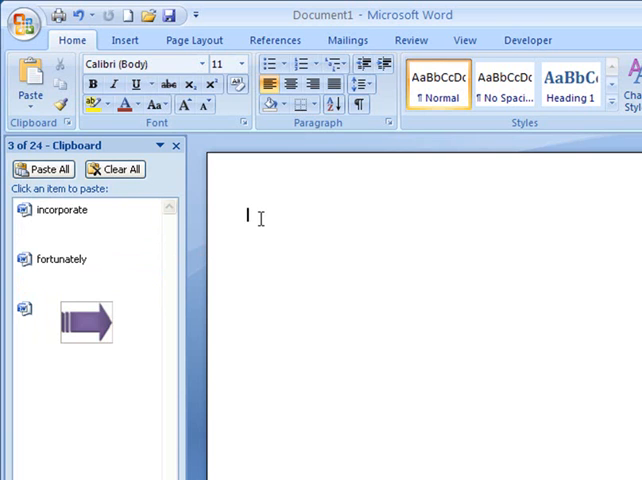
# Type 'If you have to incorporate difficult words', pasting 'incorporate' from the Clipboard
pyautogui.write('If you have to')
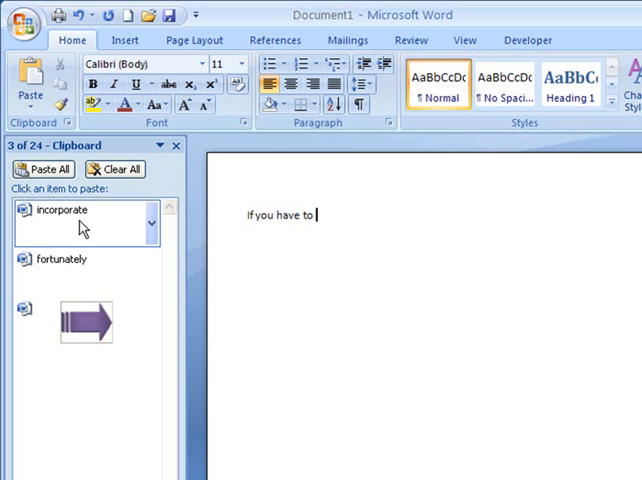
pyautogui.click(62, 210)
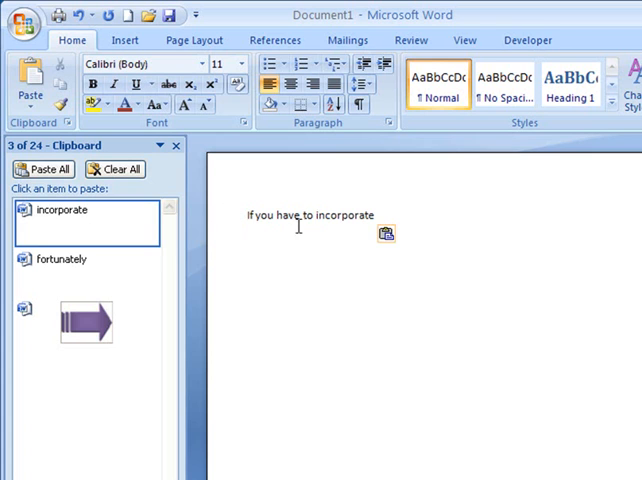
pyautogui.moveTo(400, 215)
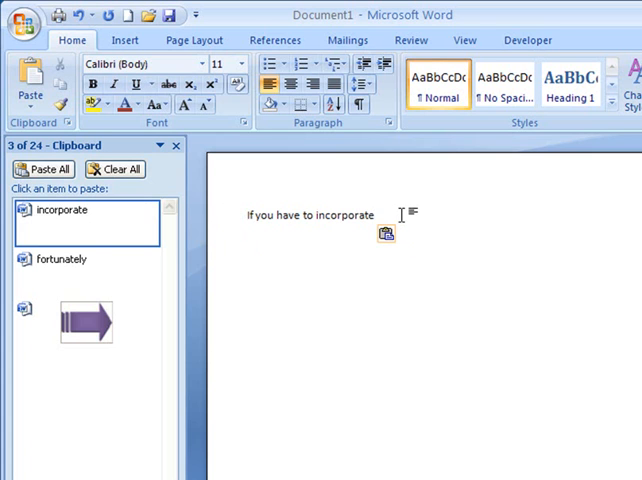
pyautogui.write('diff')
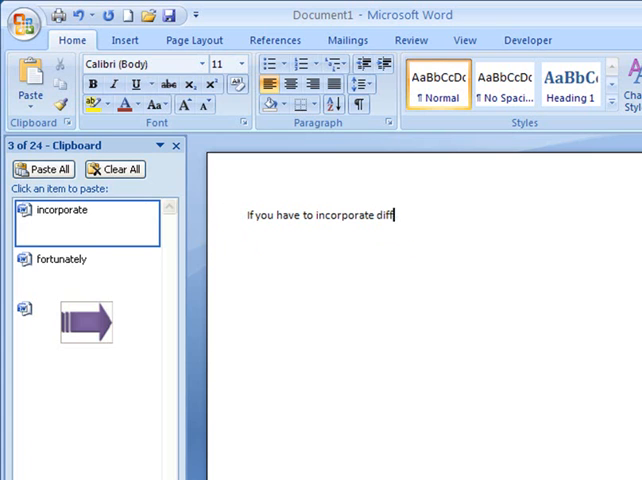
pyautogui.write('icult words, then')
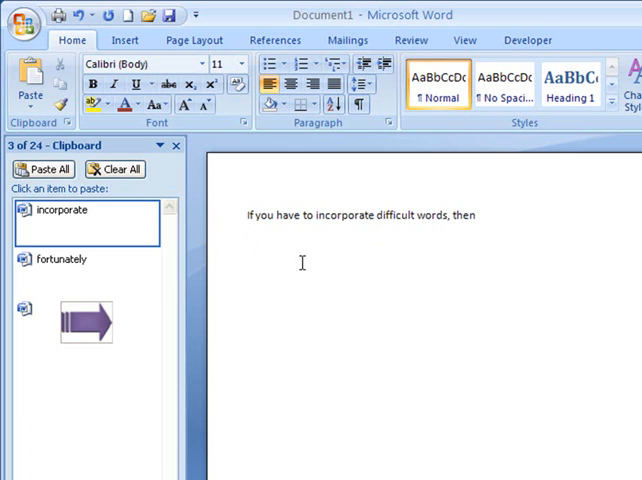
# Paste 'fortunately', continue 'there is a way the clipboard', and fix the 'cliopboard' misspelling
pyautogui.click(62, 259)
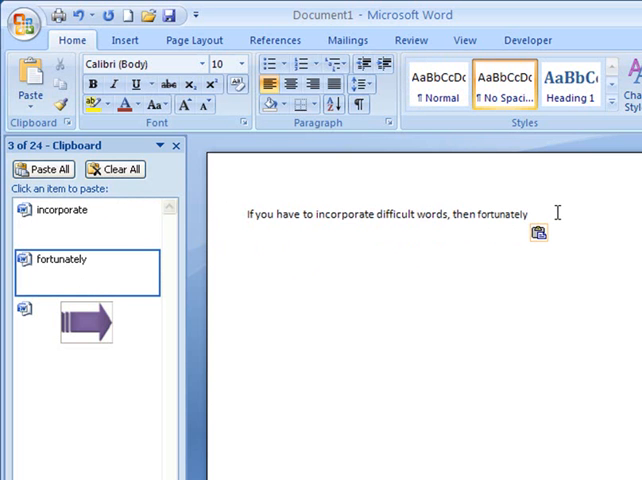
pyautogui.write('there')
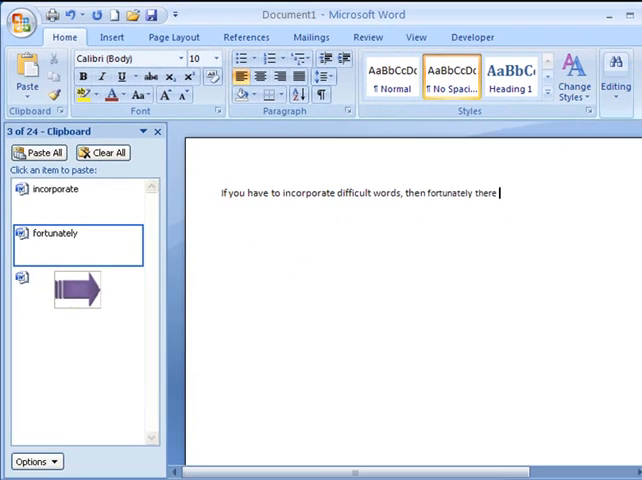
pyautogui.write('is a way the cl')
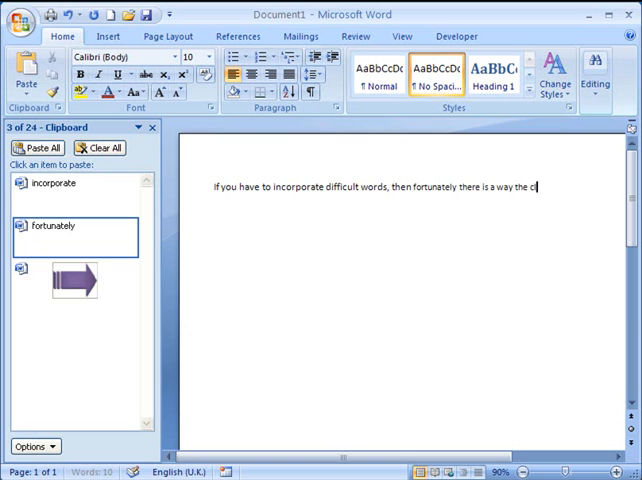
pyautogui.write('cliopboard can help.')
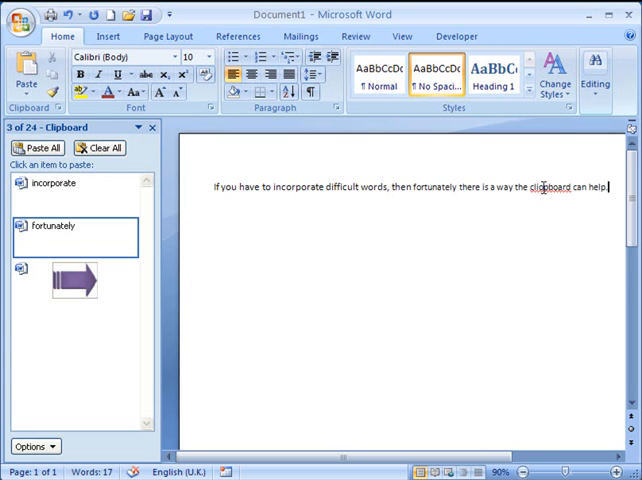
pyautogui.rightClick(547, 188)
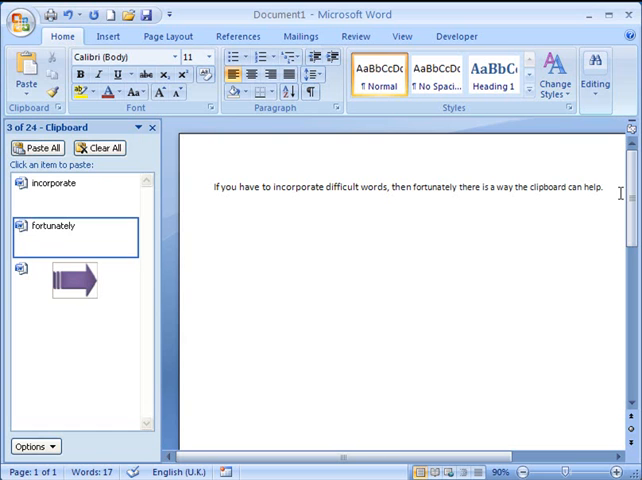
pyautogui.moveTo(90, 285)
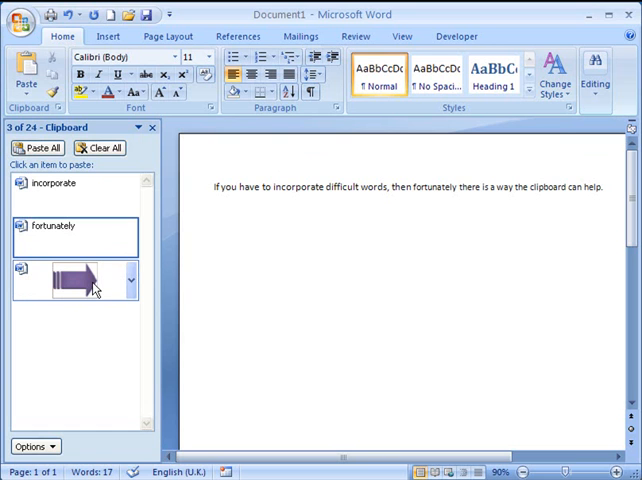
# Paste copies of the purple arrow from the Clipboard below the sentence
pyautogui.click(75, 280)
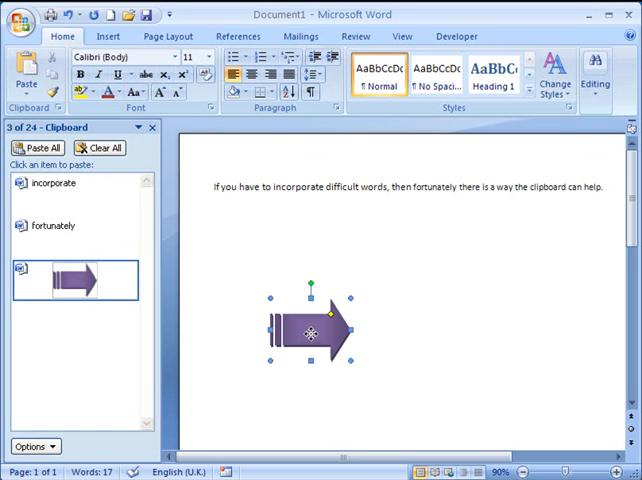
pyautogui.click(75, 277)
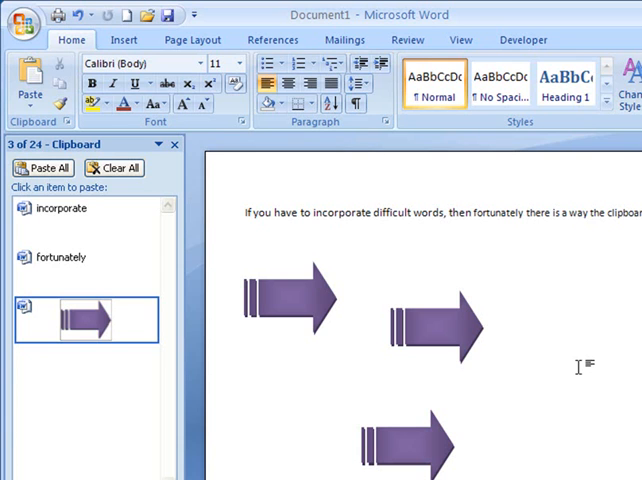
pyautogui.moveTo(316, 253)
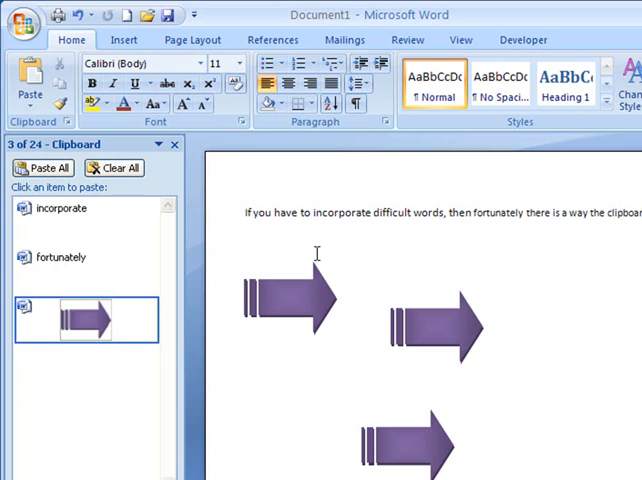
pyautogui.moveTo(152, 323)
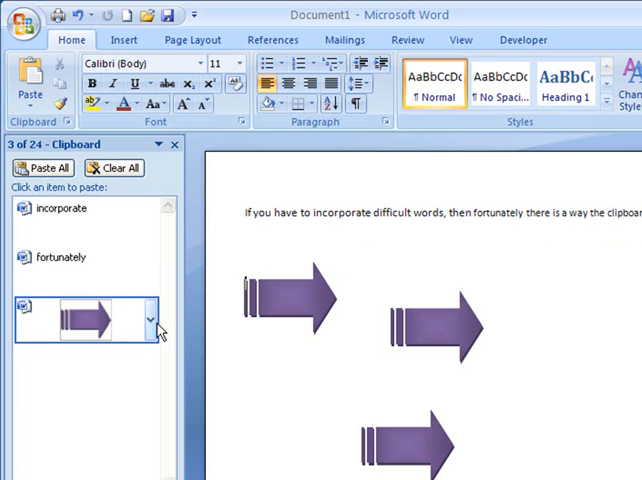
# Delete the arrow item from the Clipboard, then Clear All remaining items
pyautogui.click(149, 320)
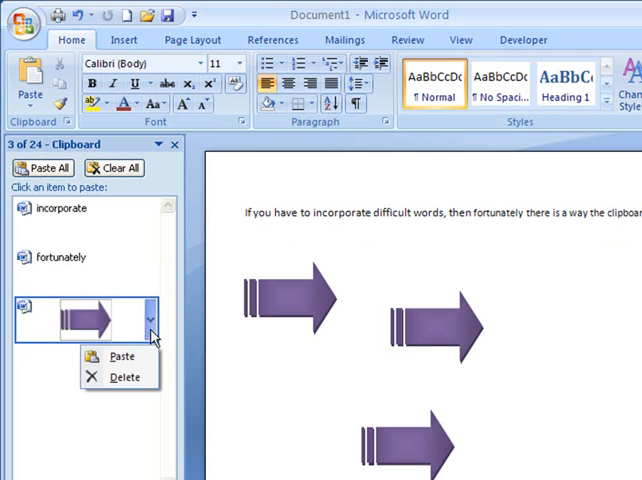
pyautogui.click(125, 379)
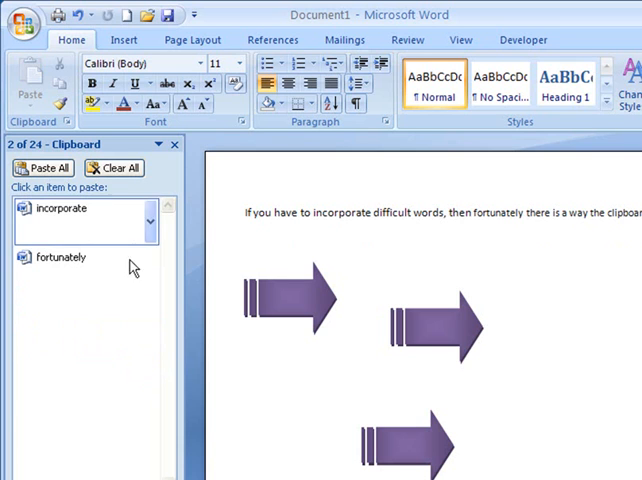
pyautogui.moveTo(116, 168)
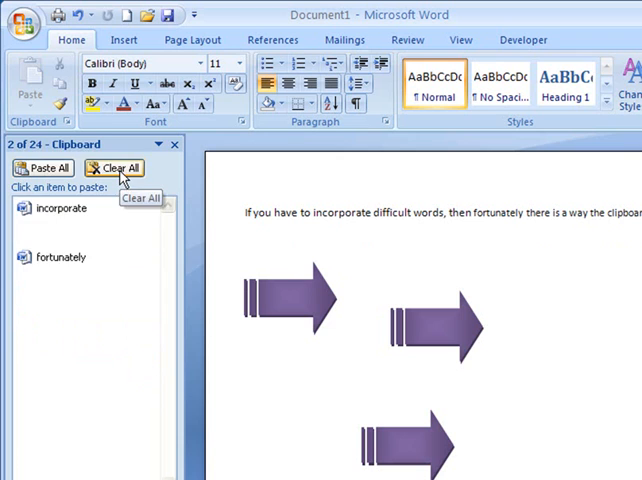
pyautogui.click(114, 167)
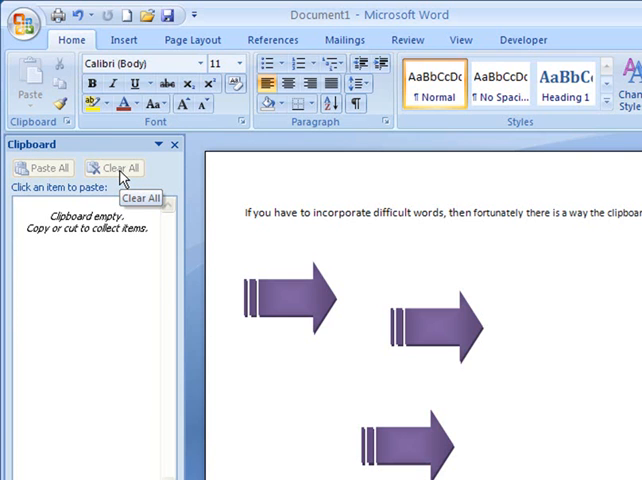